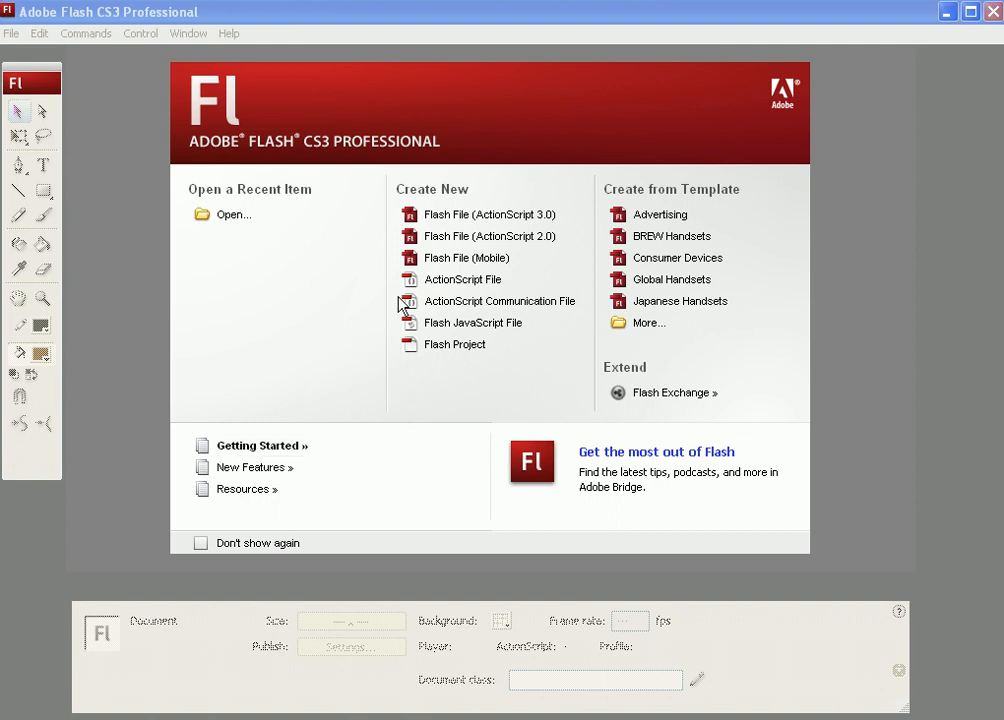
pyautogui.moveTo(540, 390)
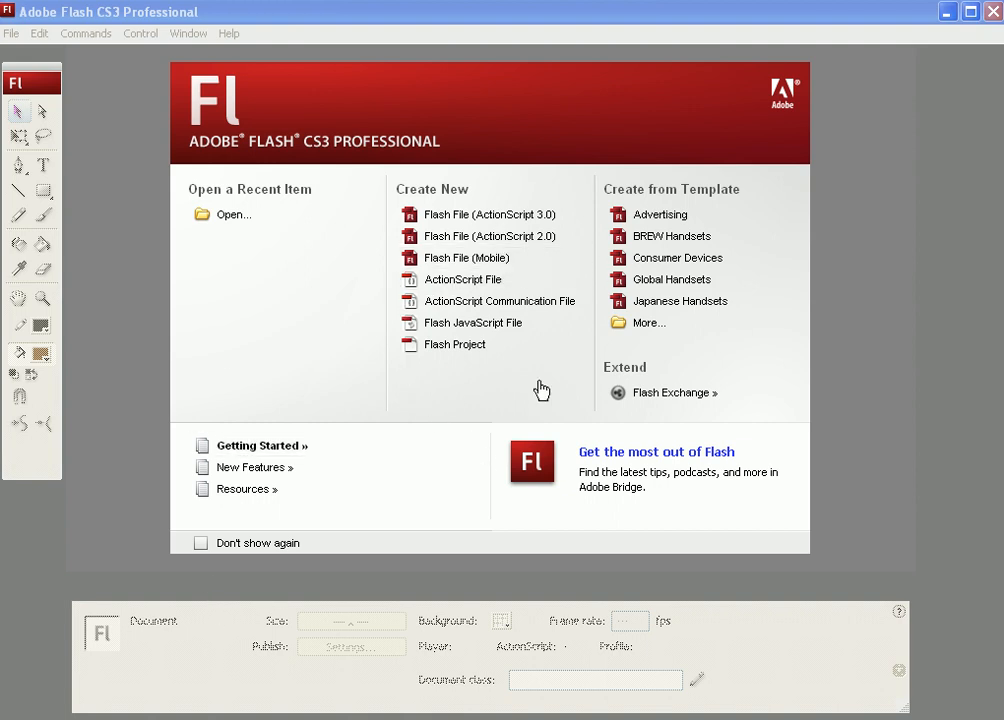
pyautogui.moveTo(478, 344)
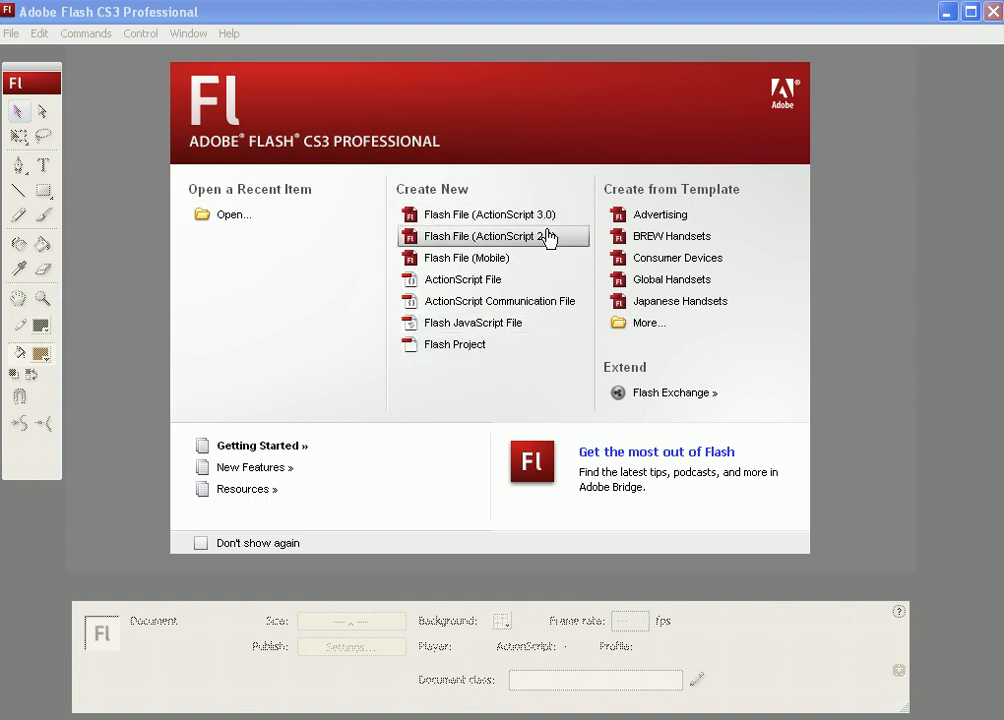
pyautogui.moveTo(383, 293)
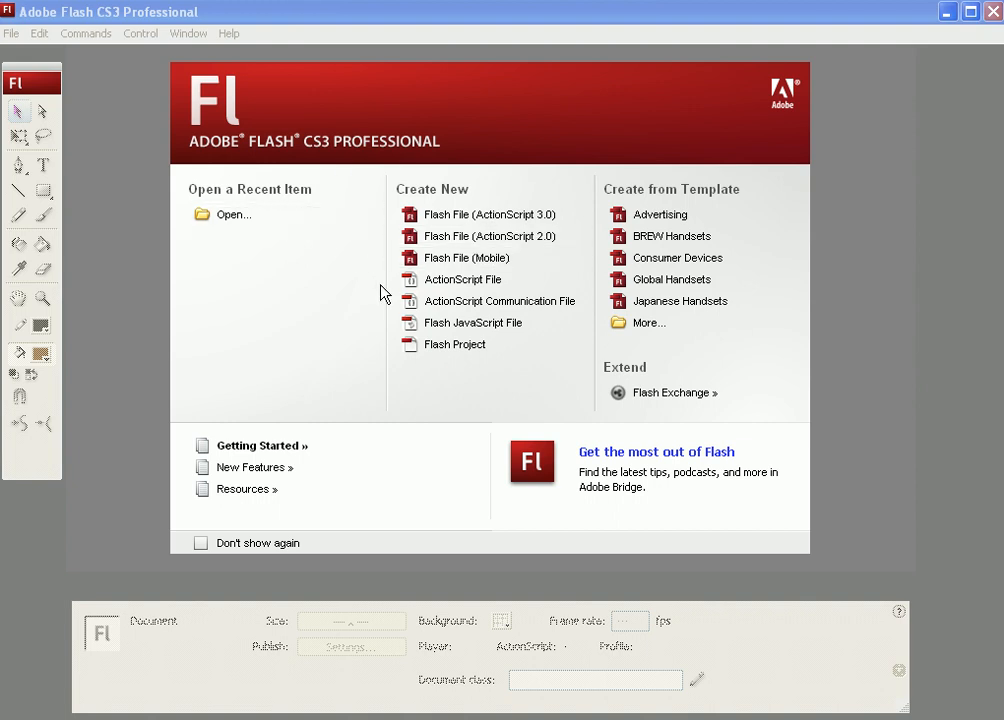
pyautogui.moveTo(379, 327)
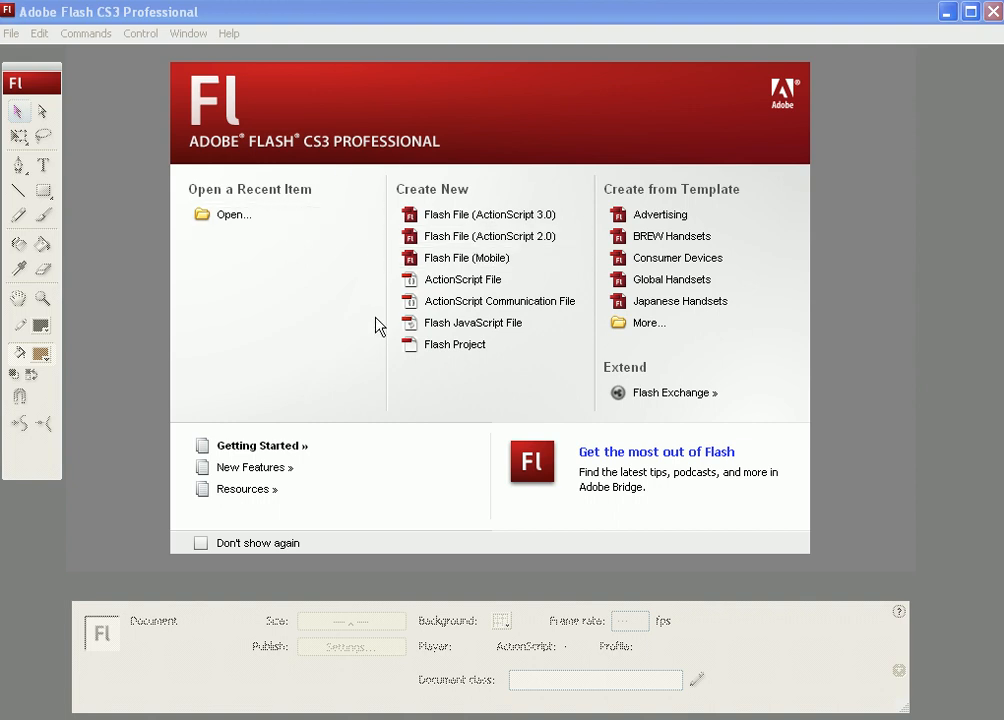
pyautogui.moveTo(490, 236)
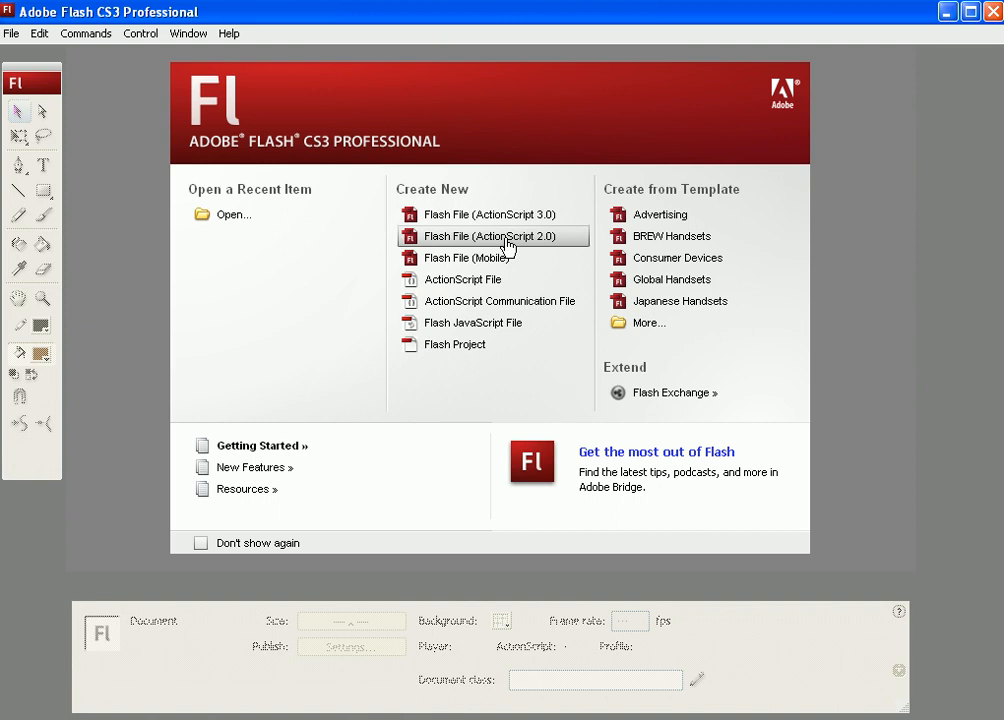
# - Create a new Flash File (ActionScript 2.0) document from the start screen
pyautogui.click(491, 236)
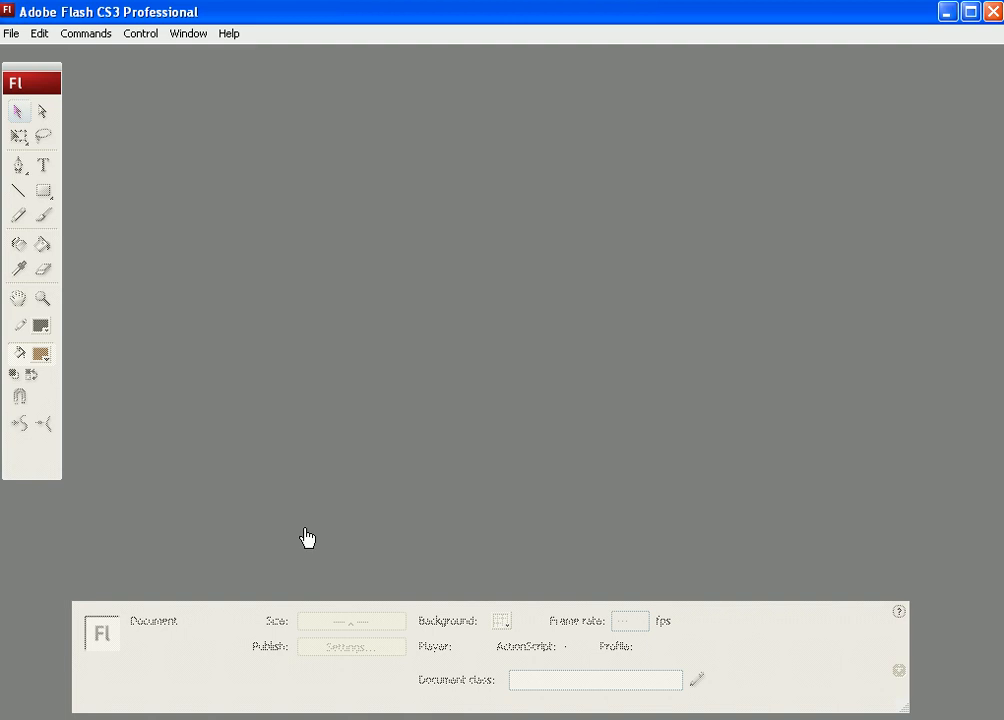
pyautogui.moveTo(308, 537)
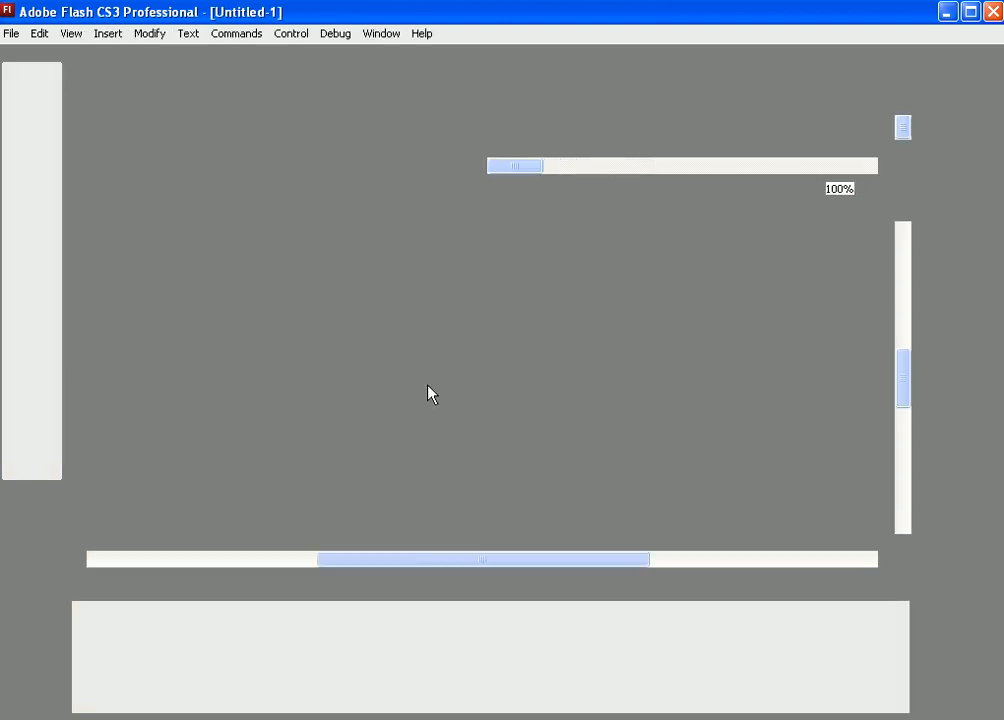
pyautogui.moveTo(349, 207)
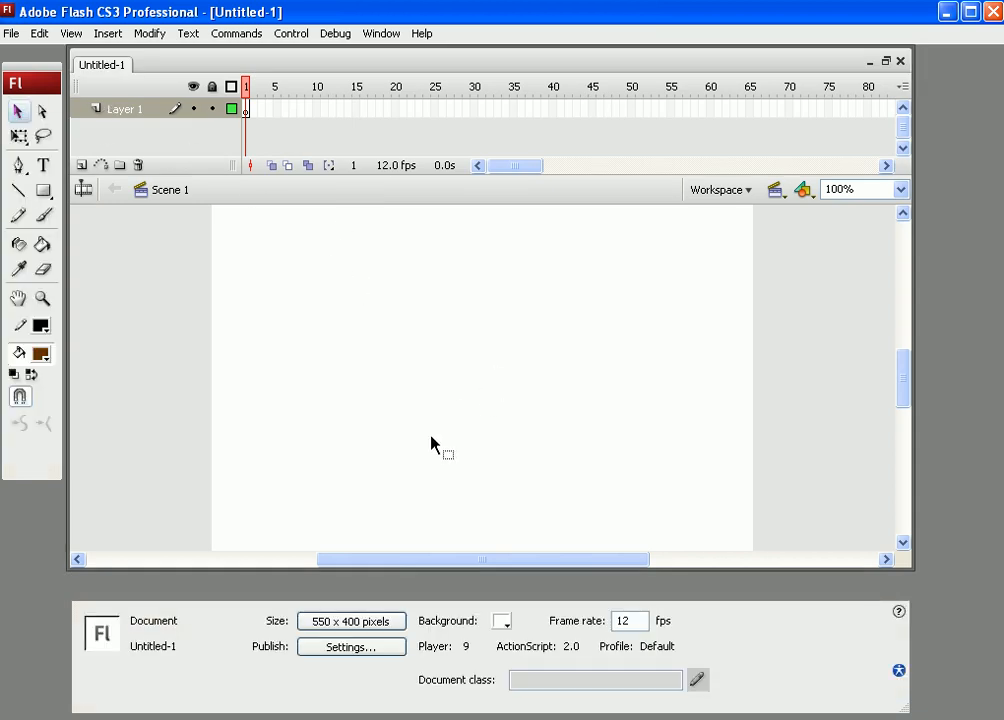
pyautogui.moveTo(398, 440)
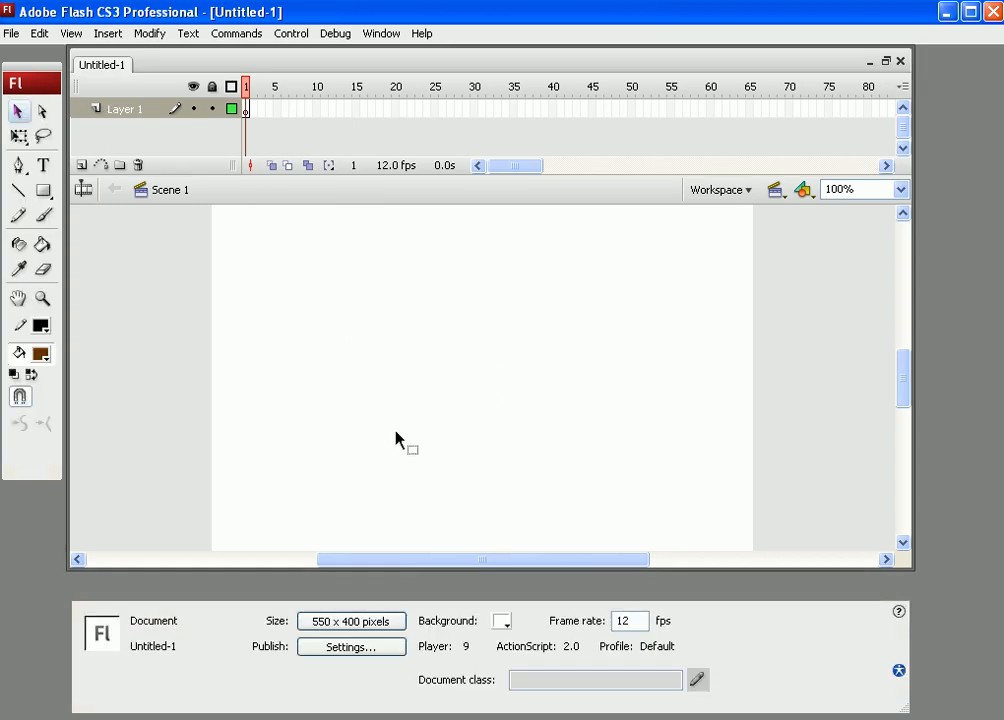
pyautogui.moveTo(558, 112)
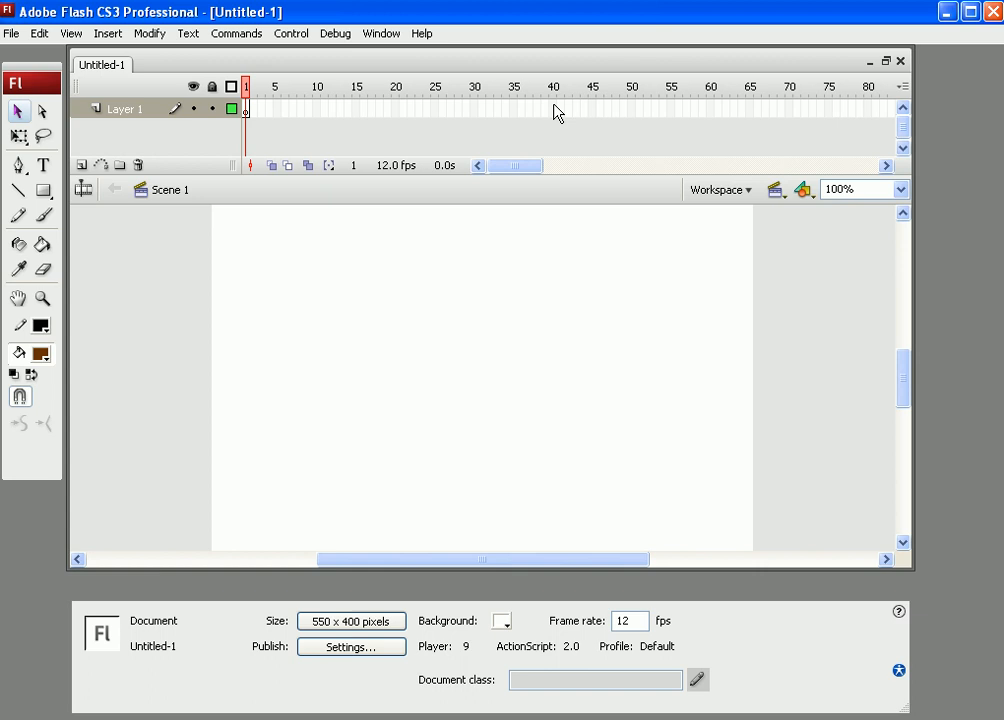
# - Extend Layer 1 to frame 40 and set drawing colours to red fill, no stroke
pyautogui.rightClick(245, 108)
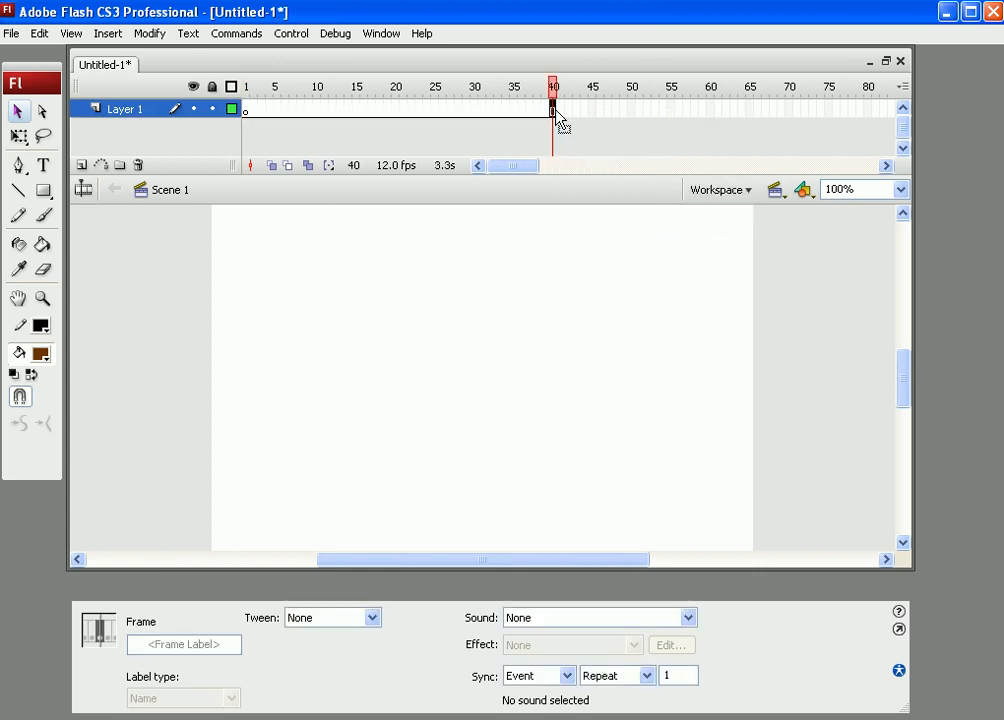
pyautogui.click(245, 87)
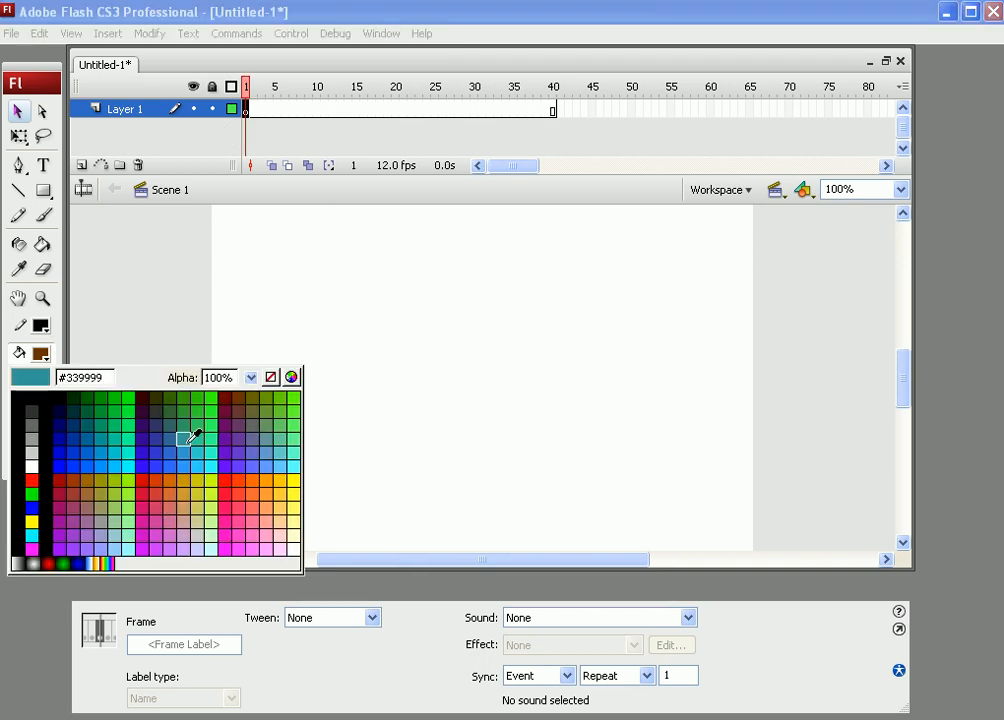
pyautogui.click(41, 353)
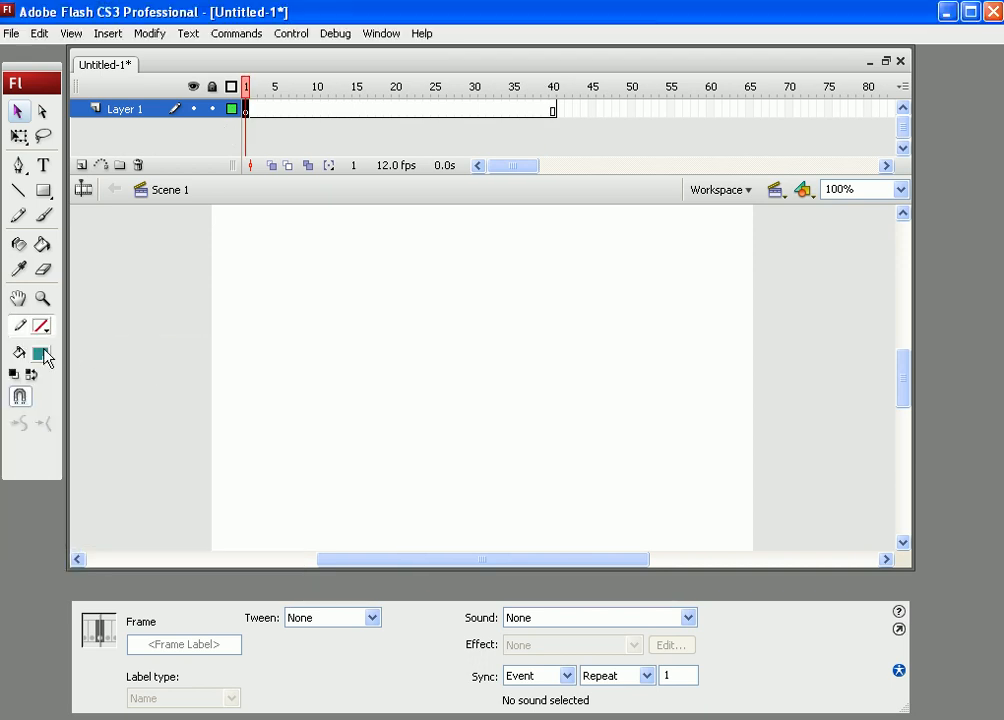
pyautogui.click(37, 353)
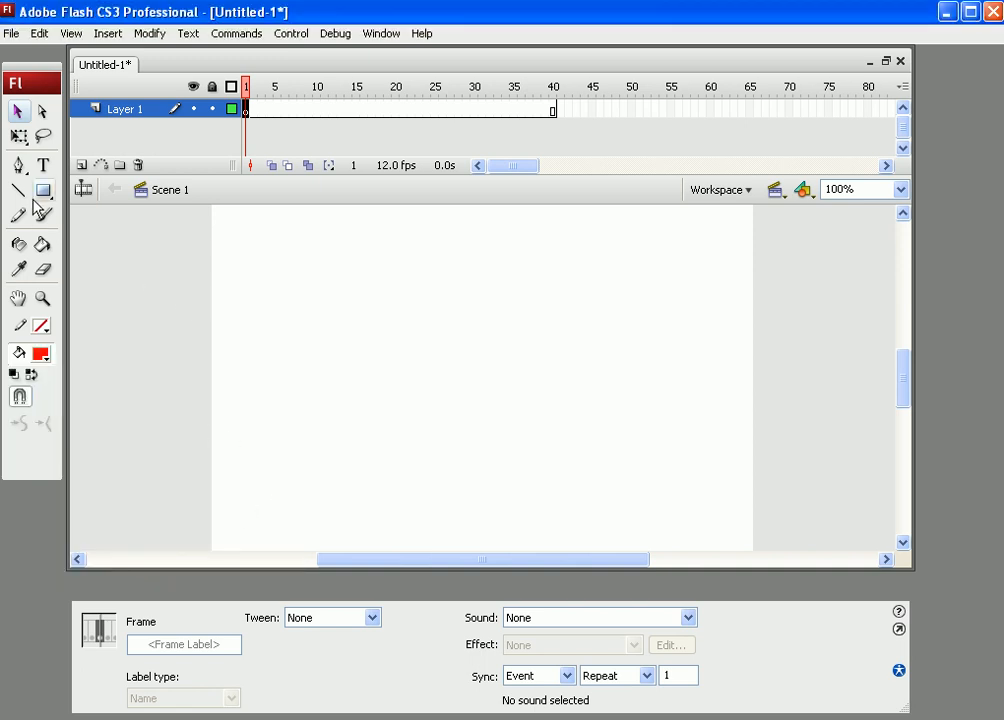
# - Draw a large red rectangle across the centre of the stage with the Rectangle Tool
pyautogui.click(43, 190)
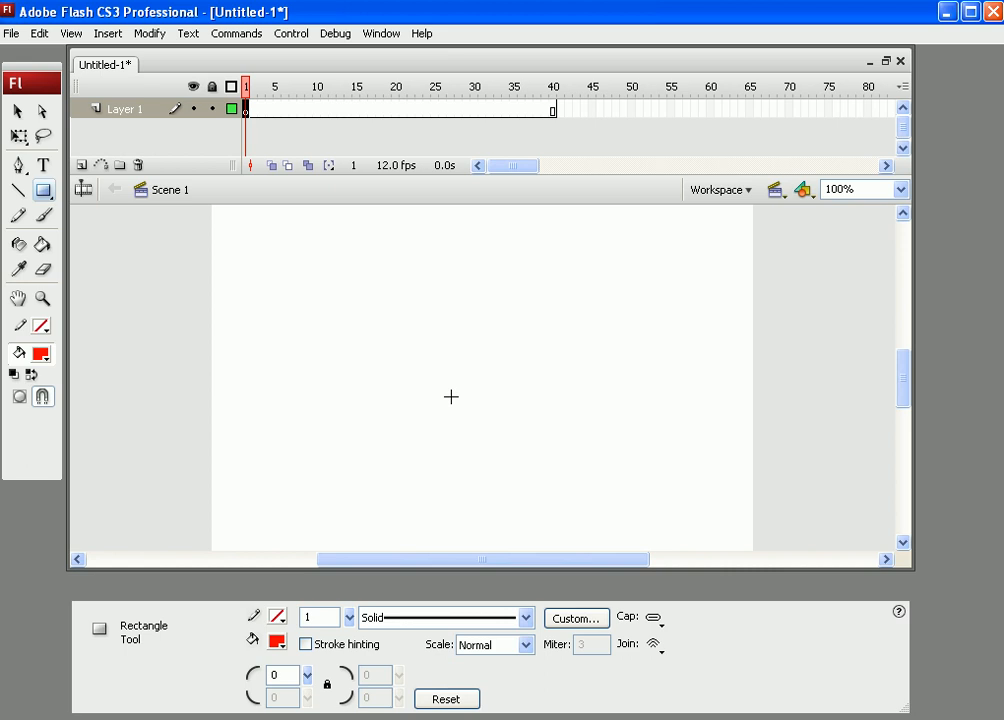
pyautogui.moveTo(310, 253); pyautogui.dragTo(652, 488)
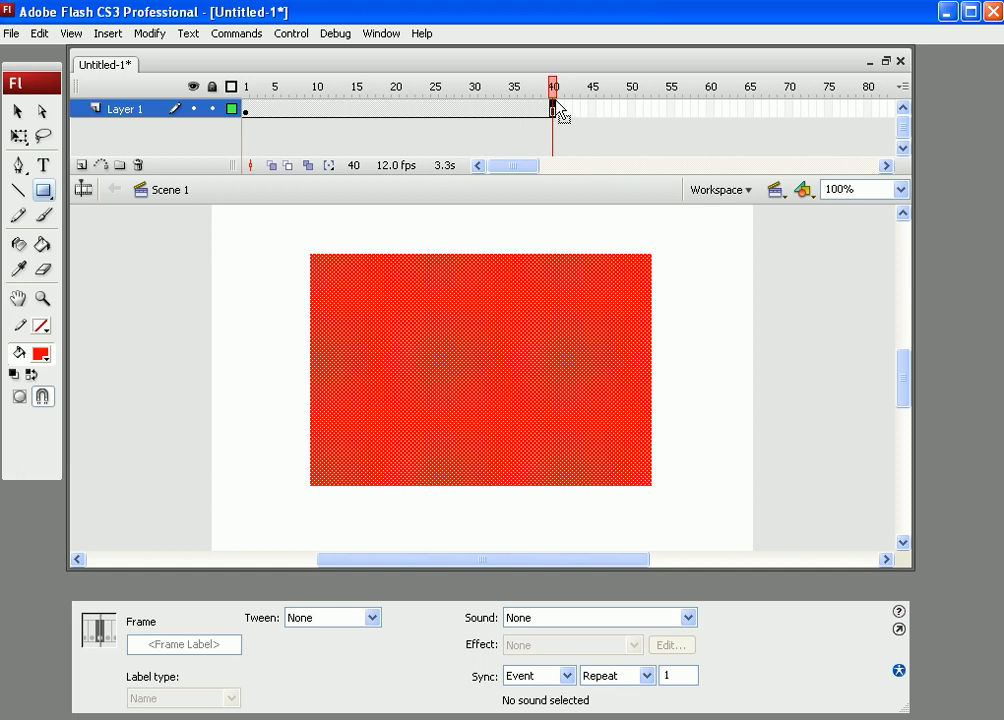
# - Insert a blank keyframe at frame 40, draw a blue oval, and return to frame 1
pyautogui.rightClick(552, 108)
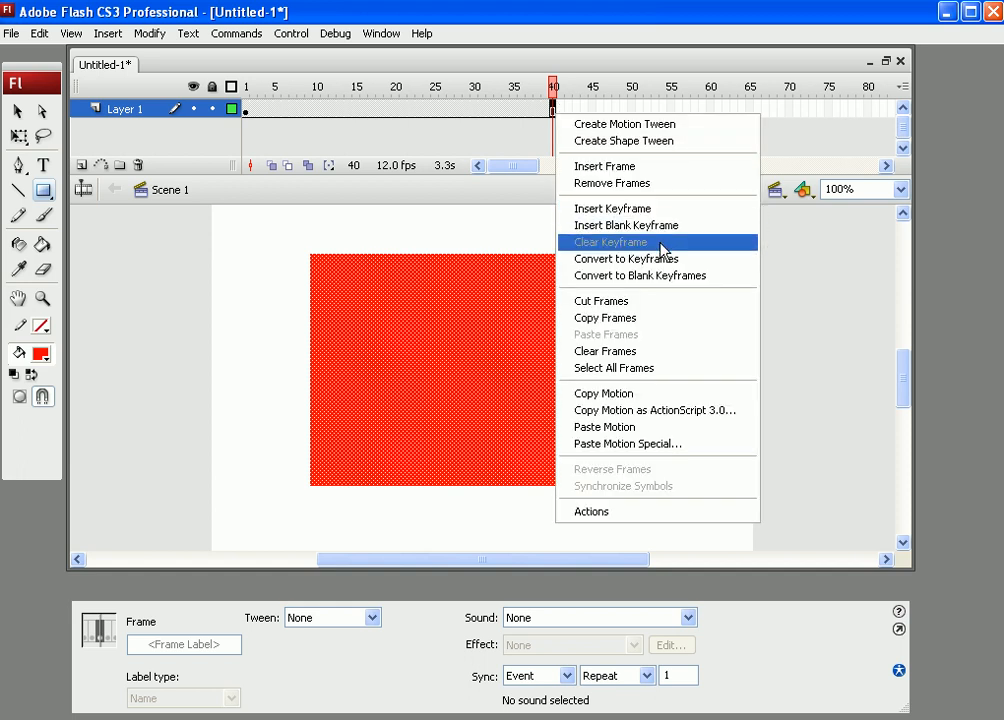
pyautogui.click(610, 242)
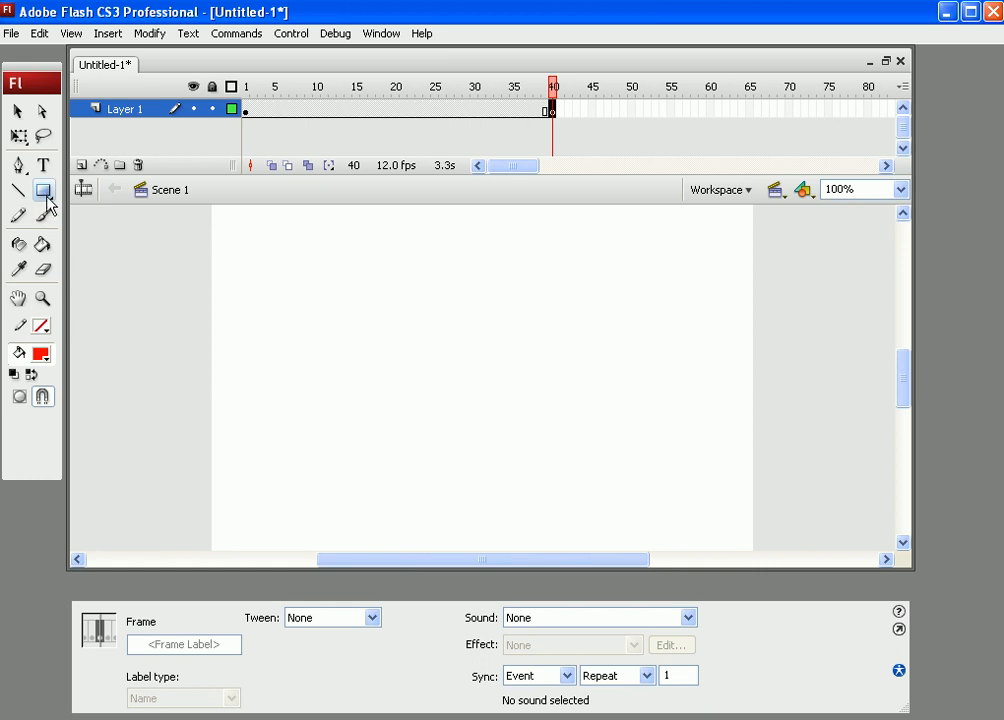
pyautogui.click(43, 190)
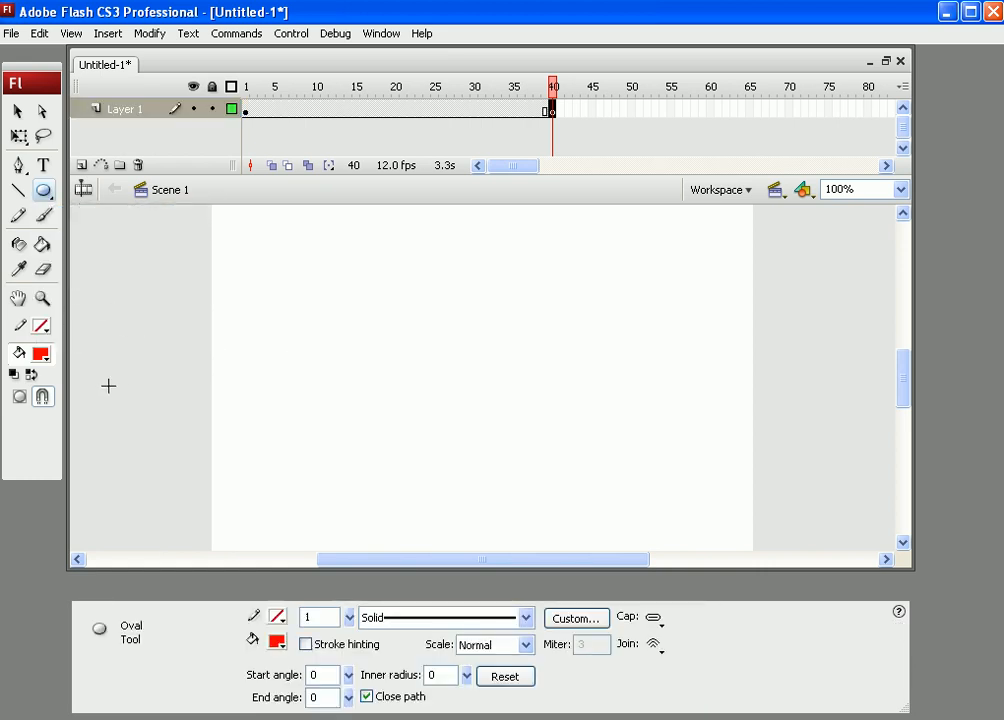
pyautogui.click(41, 353)
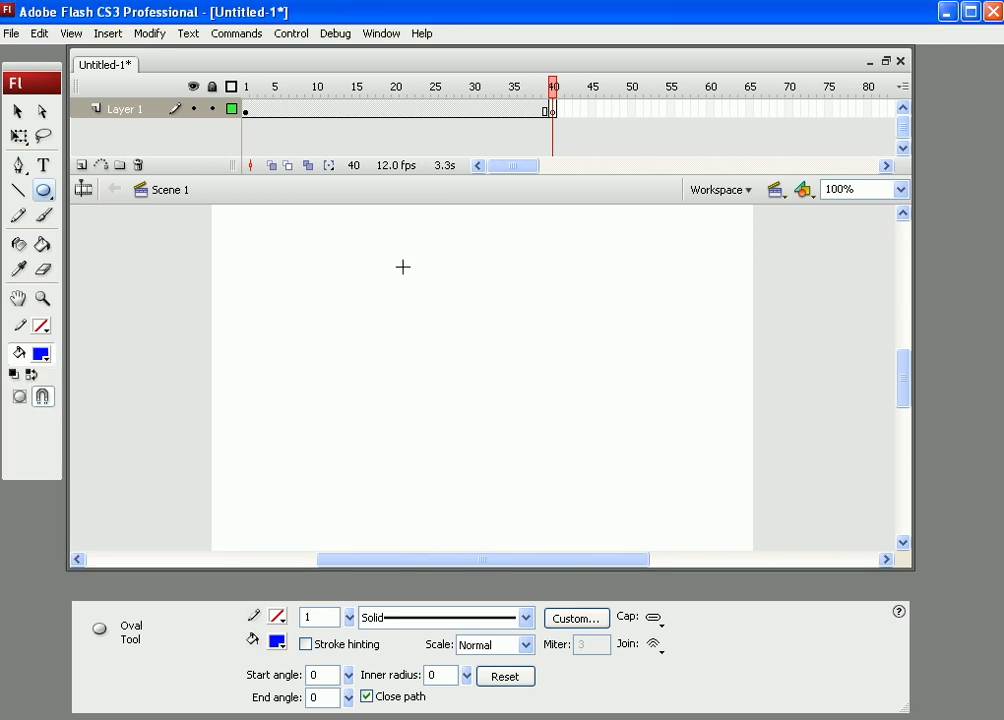
pyautogui.moveTo(327, 263); pyautogui.dragTo(668, 480)
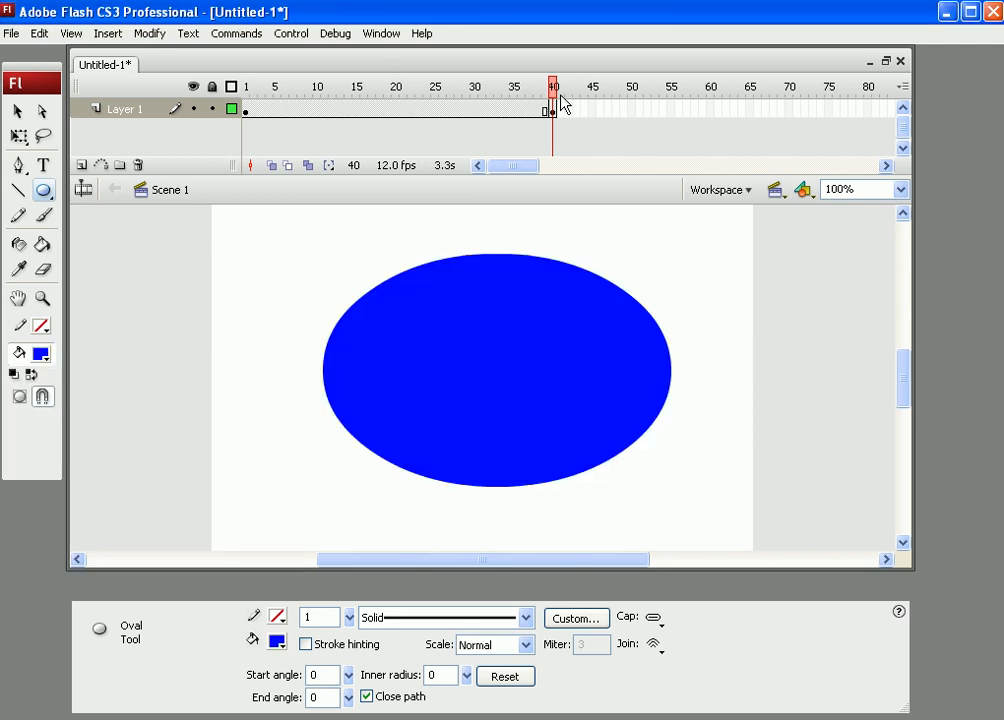
pyautogui.click(435, 108)
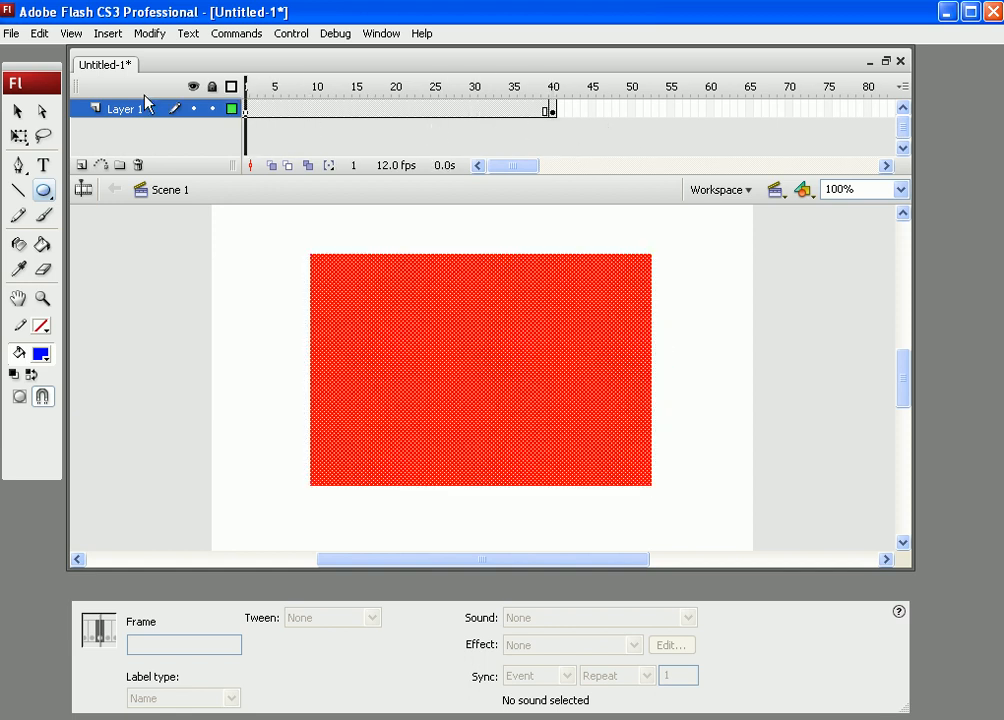
# - Select an in-between frame and set Tween to Shape in the Properties panel
pyautogui.click(408, 87)
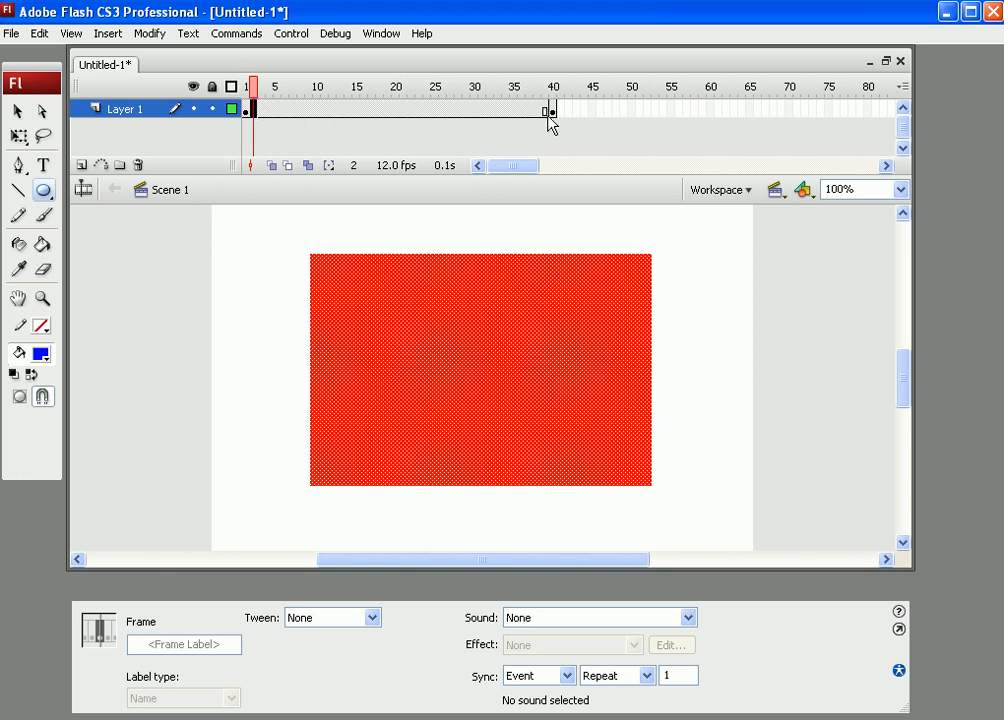
pyautogui.click(434, 87)
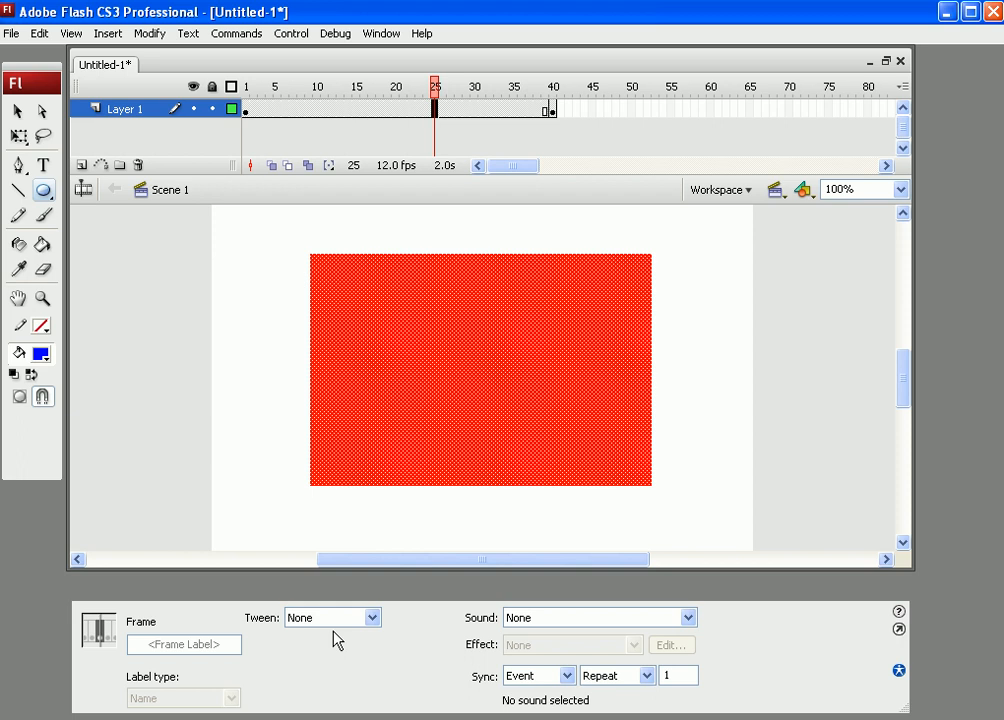
pyautogui.click(375, 617)
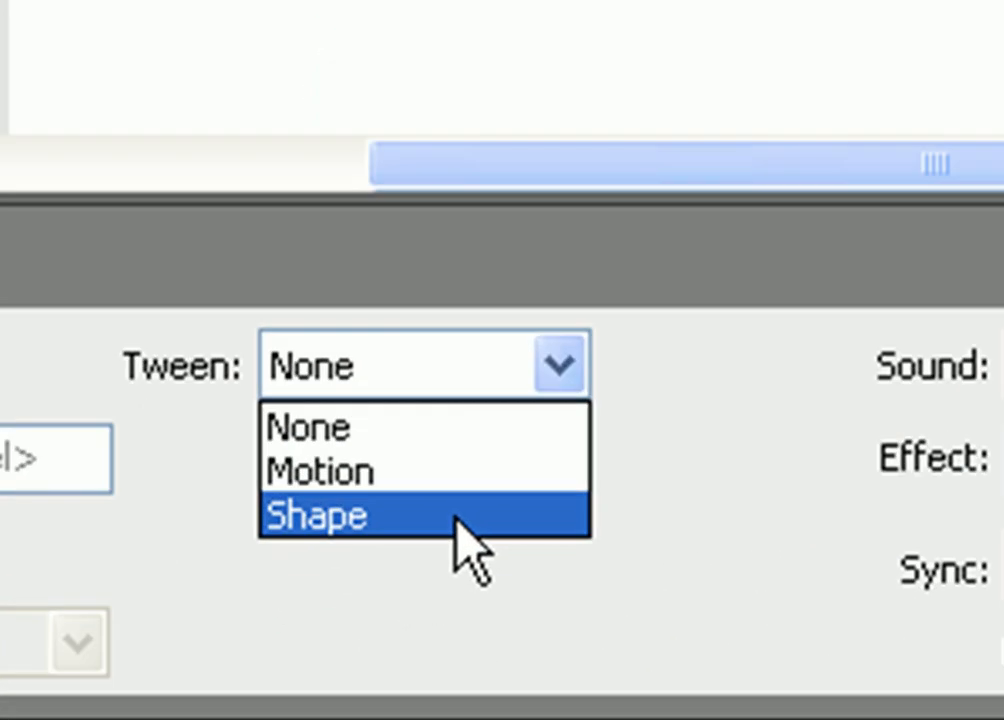
pyautogui.click(315, 515)
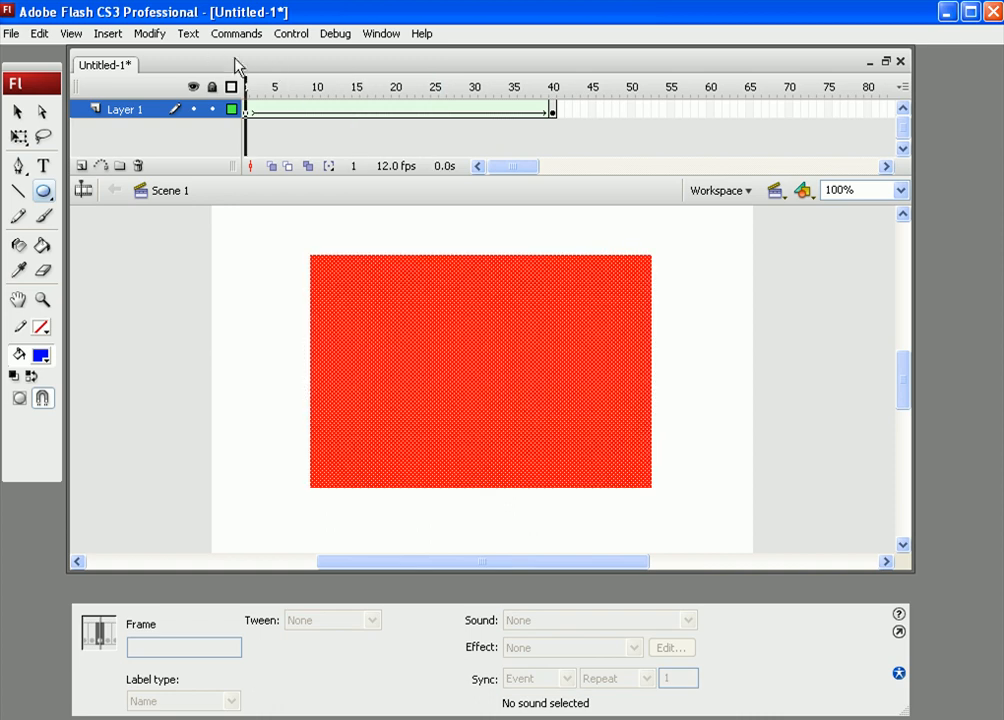
pyautogui.moveTo(200, 110)
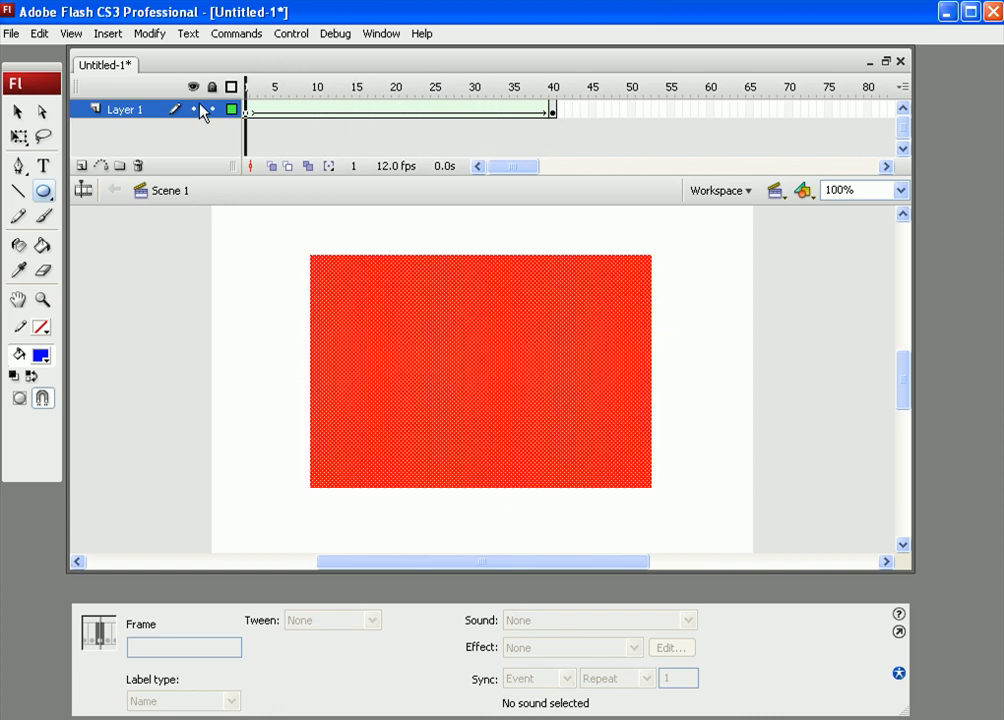
pyautogui.moveTo(218, 185)
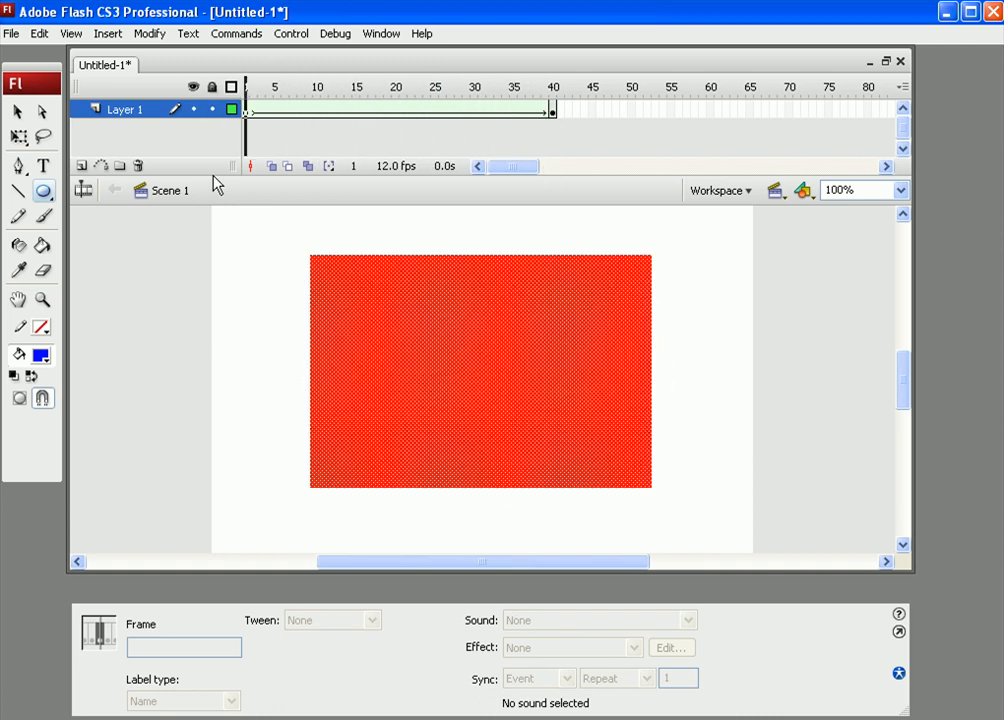
# - Step through early and late in-between frames to preview the rectangle-to-oval morph
pyautogui.click(552, 87)
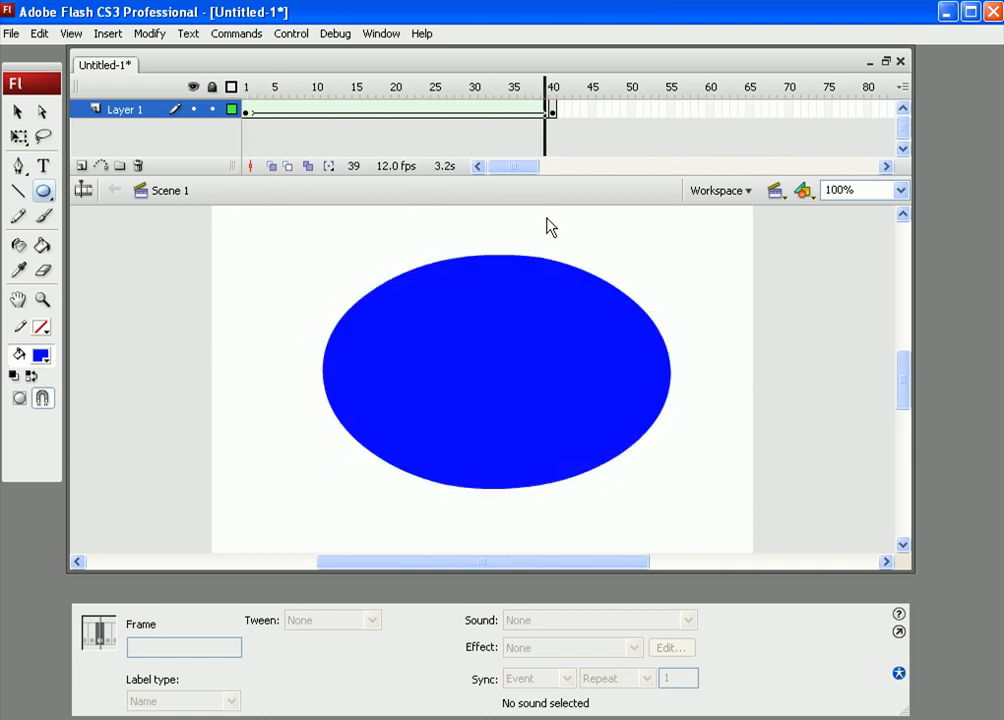
pyautogui.click(246, 109)
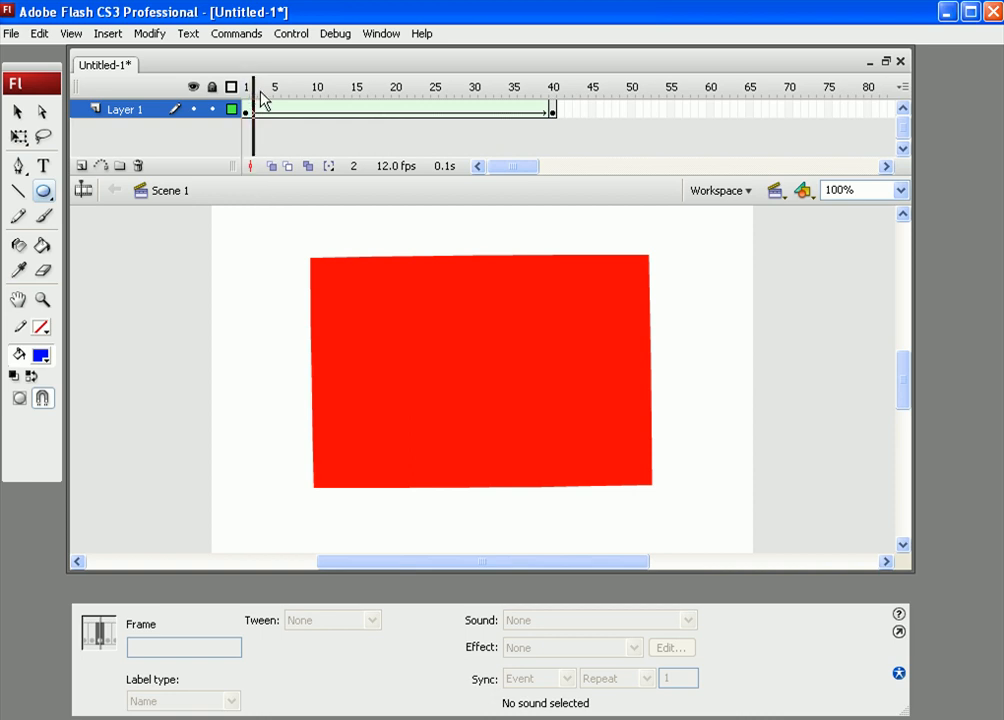
pyautogui.click(519, 87)
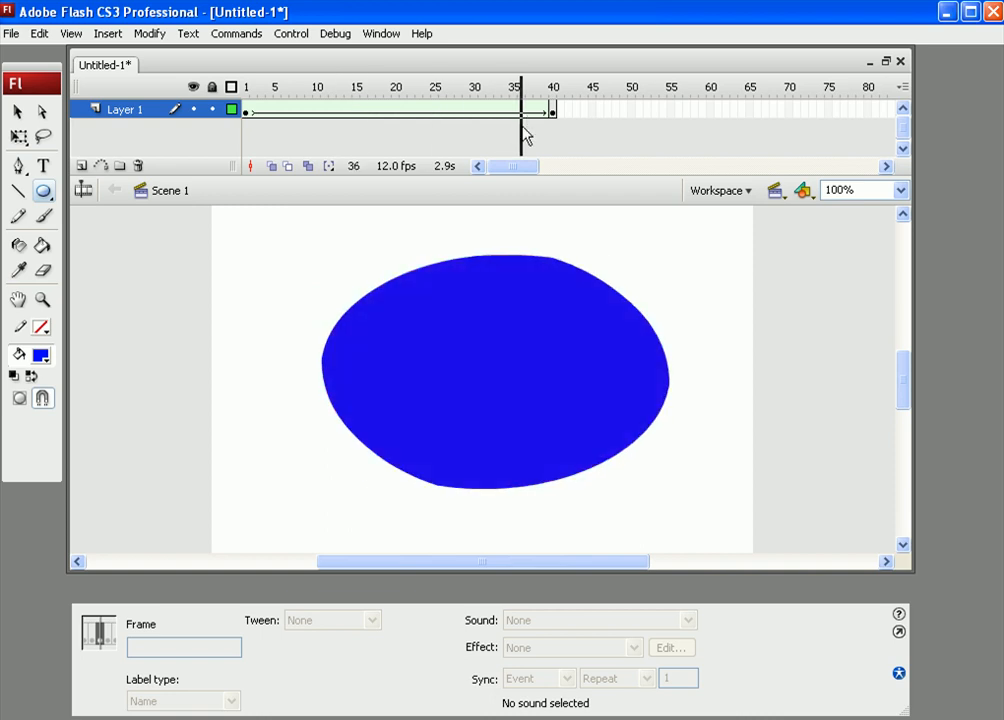
pyautogui.click(291, 33)
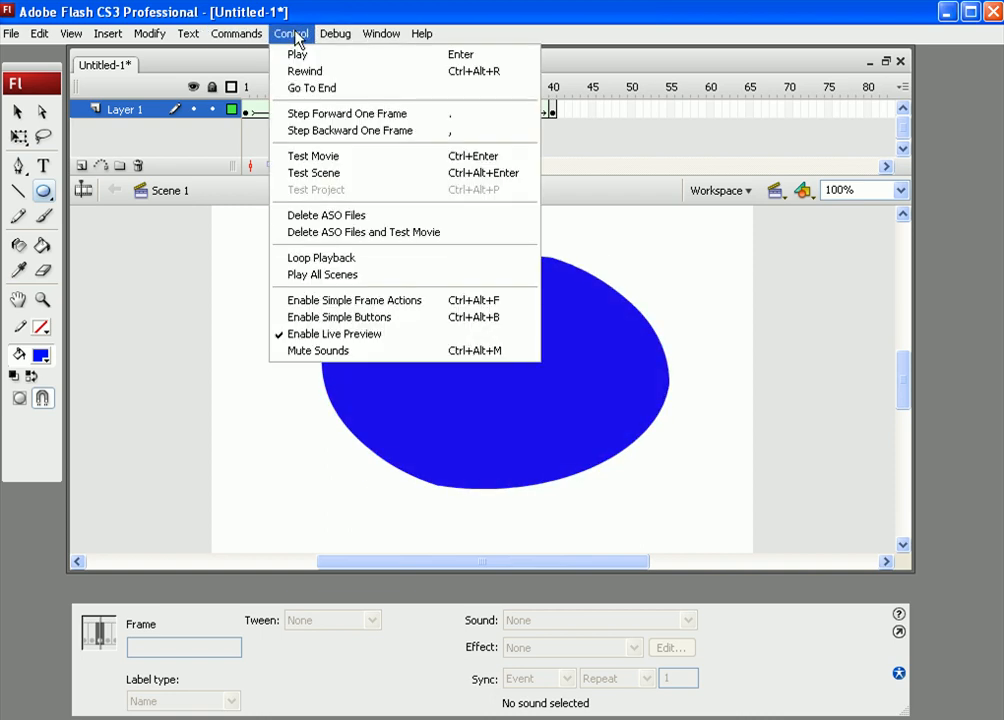
# - Run Control > Test Movie to export and play the morph
pyautogui.click(335, 33)
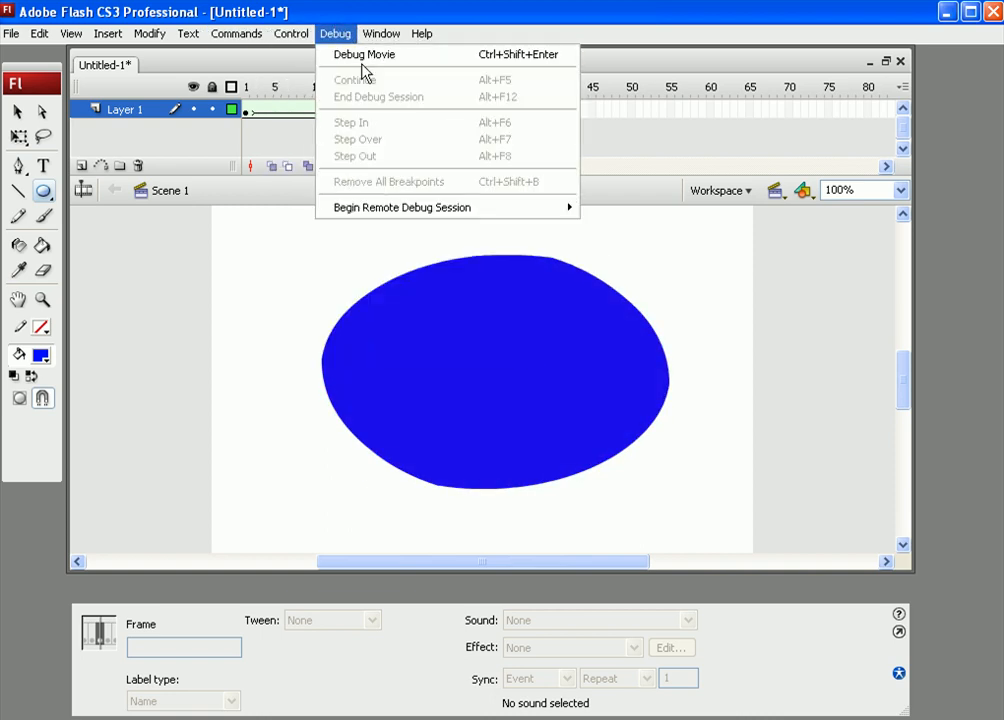
pyautogui.click(291, 33)
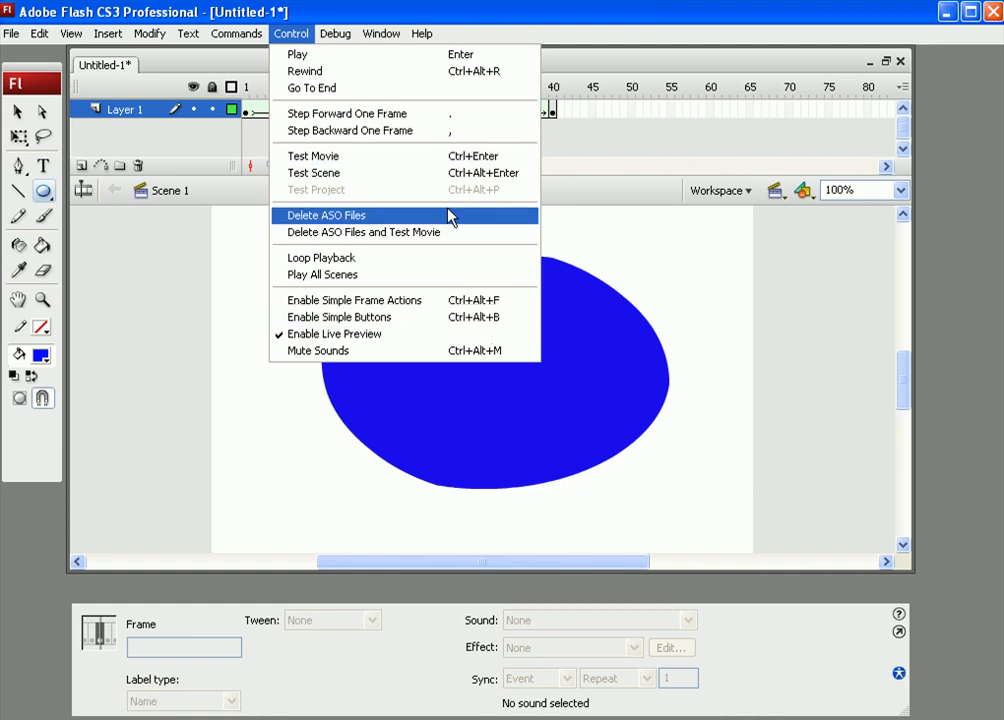
pyautogui.click(313, 155)
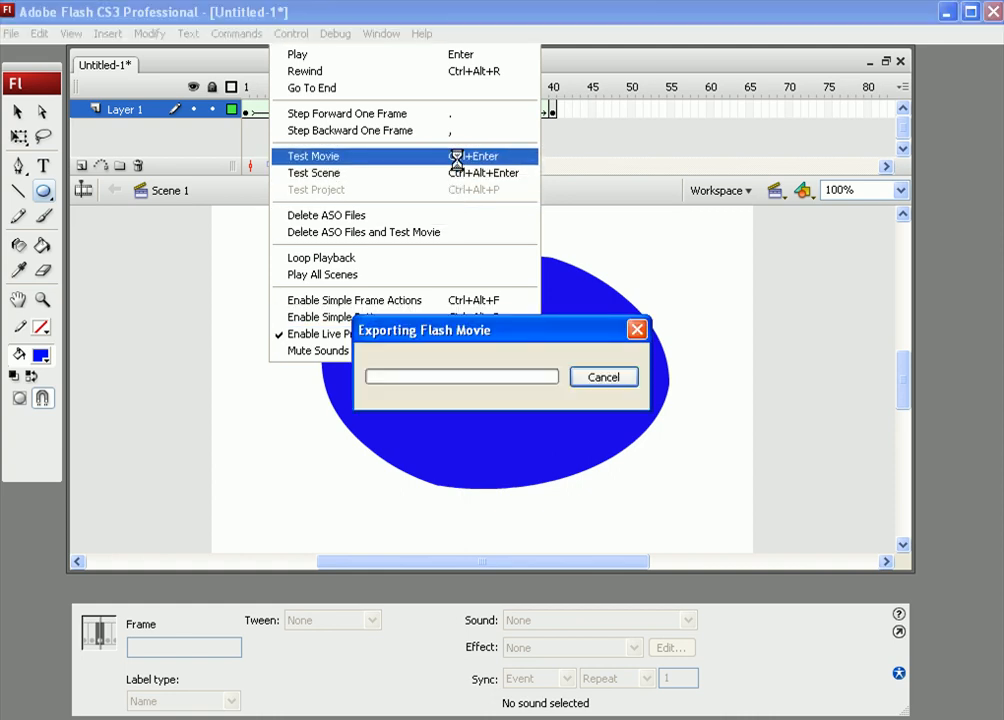
pyautogui.click(313, 156)
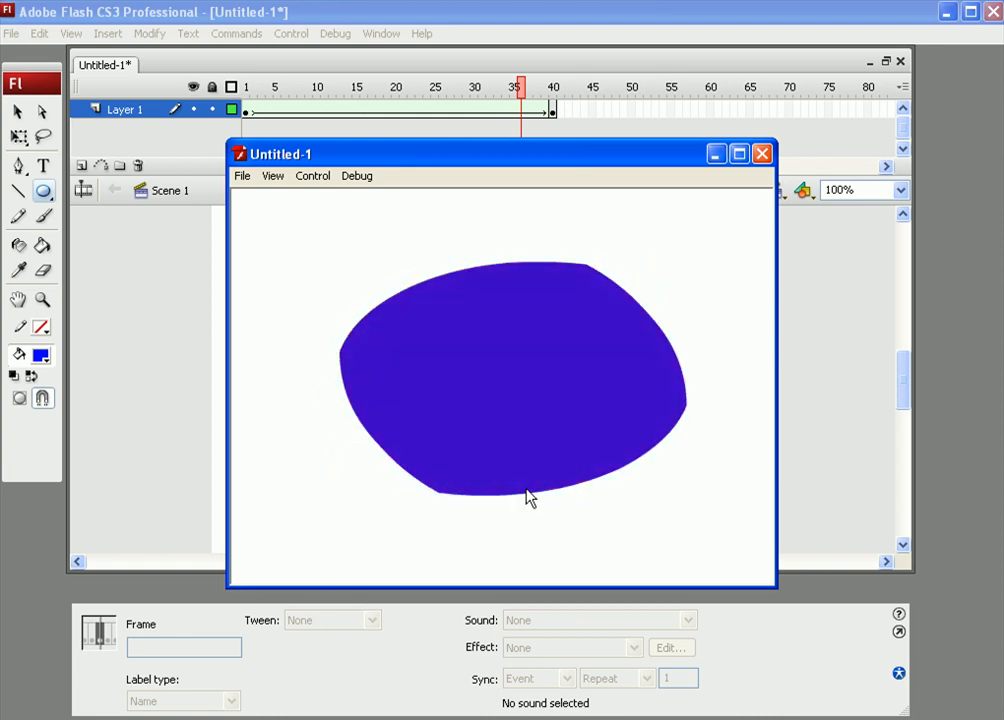
# - Close the test movie window and select the final oval keyframe at frame 40
pyautogui.click(762, 153)
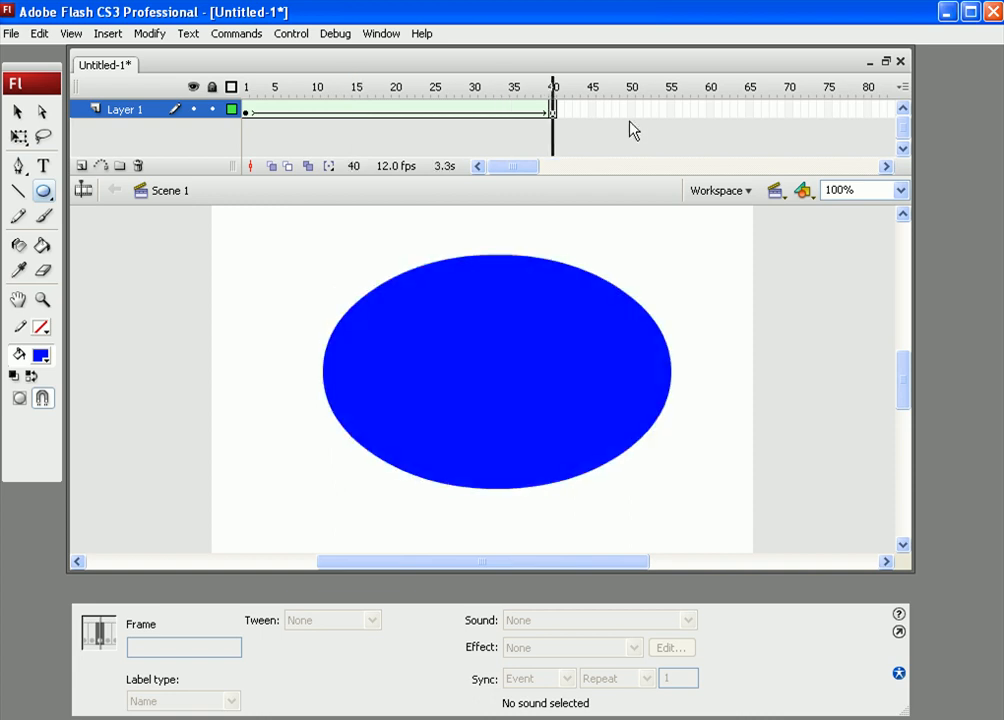
pyautogui.click(553, 87)
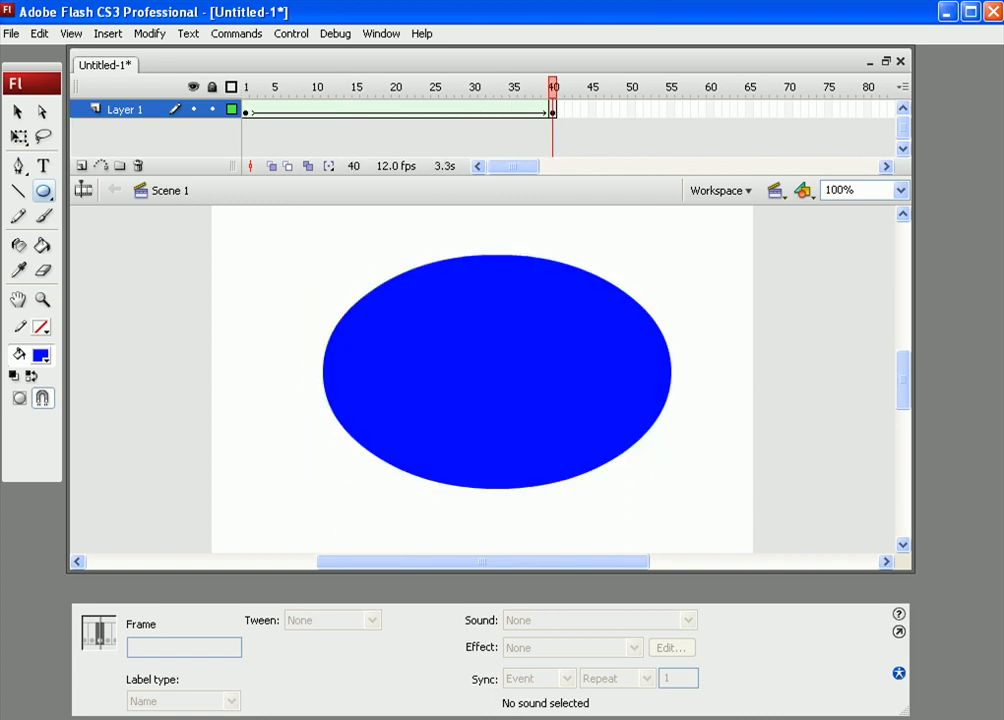